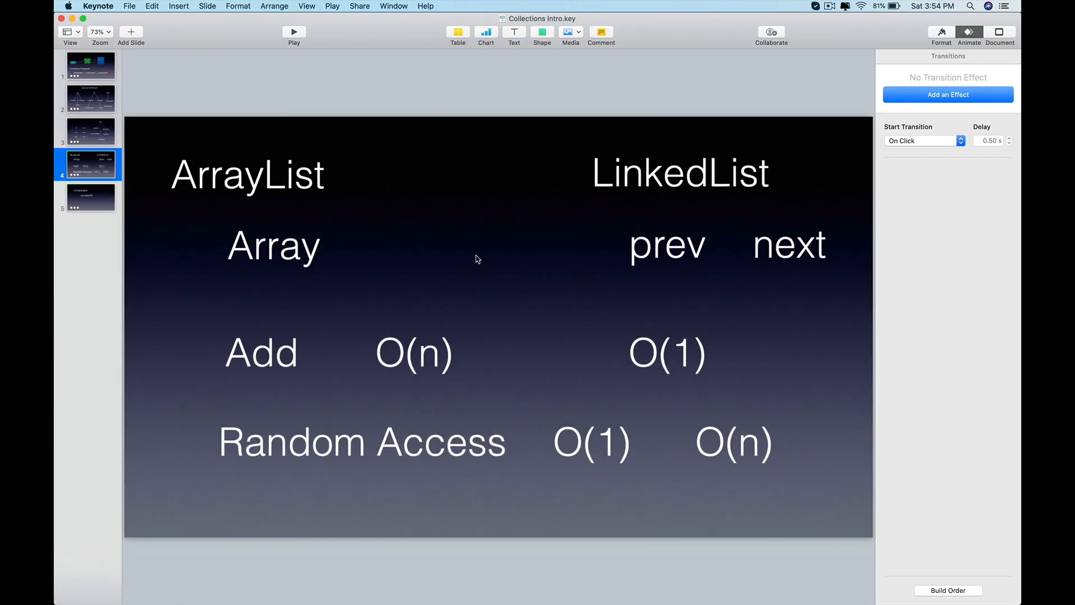
- Exit the HTTP Context Scopes slideshow and open the Spring Data JPA Introduction deck
left_click(246, 173)
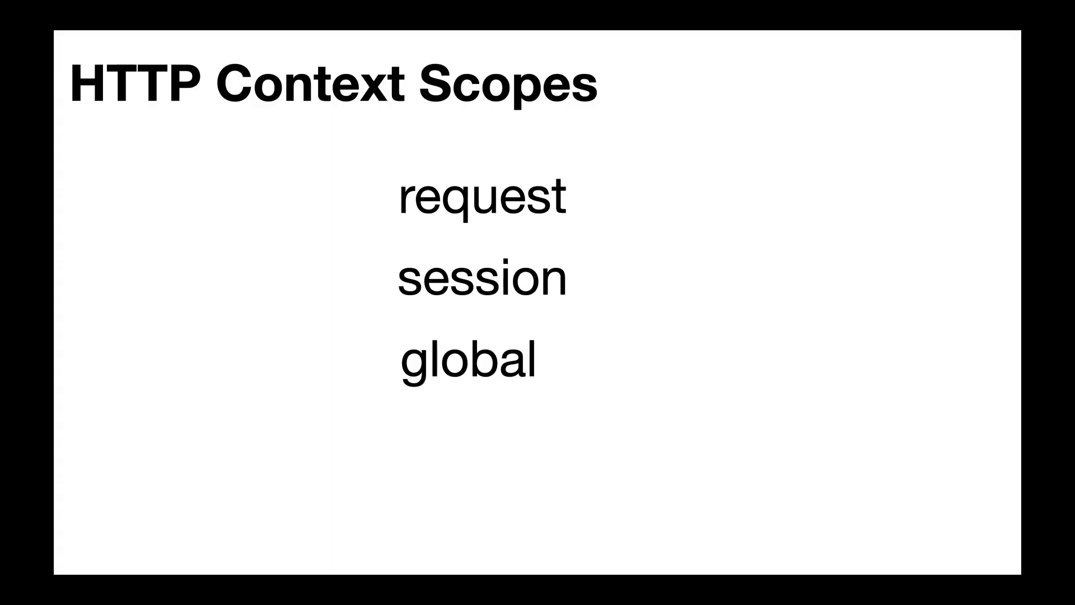
key("escape")
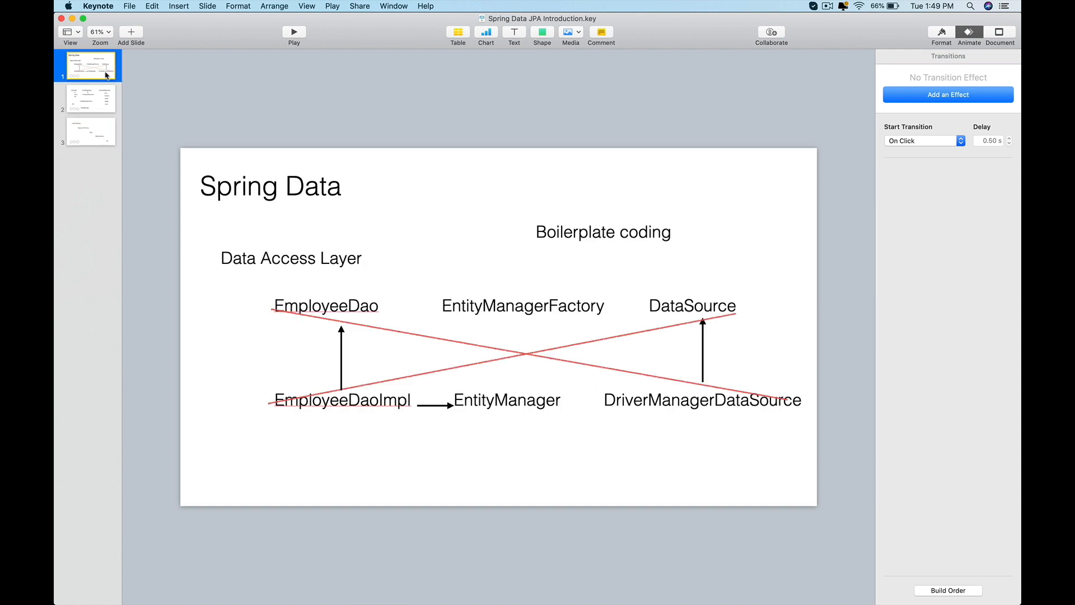
left_click(293, 32)
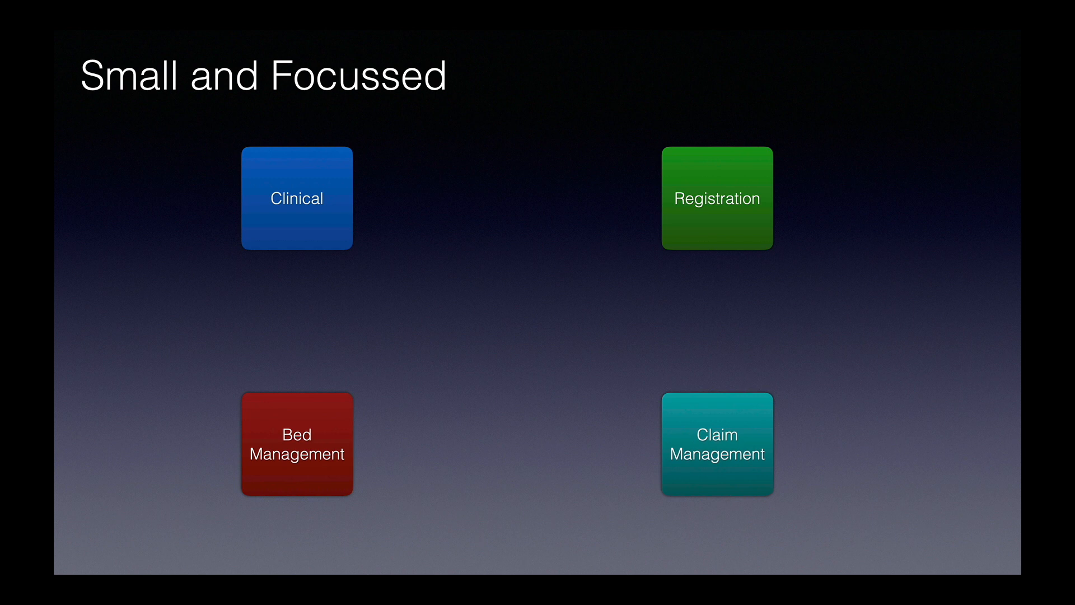
- Advance past the Small and Focussed slide with the Right arrow key
key("Right")
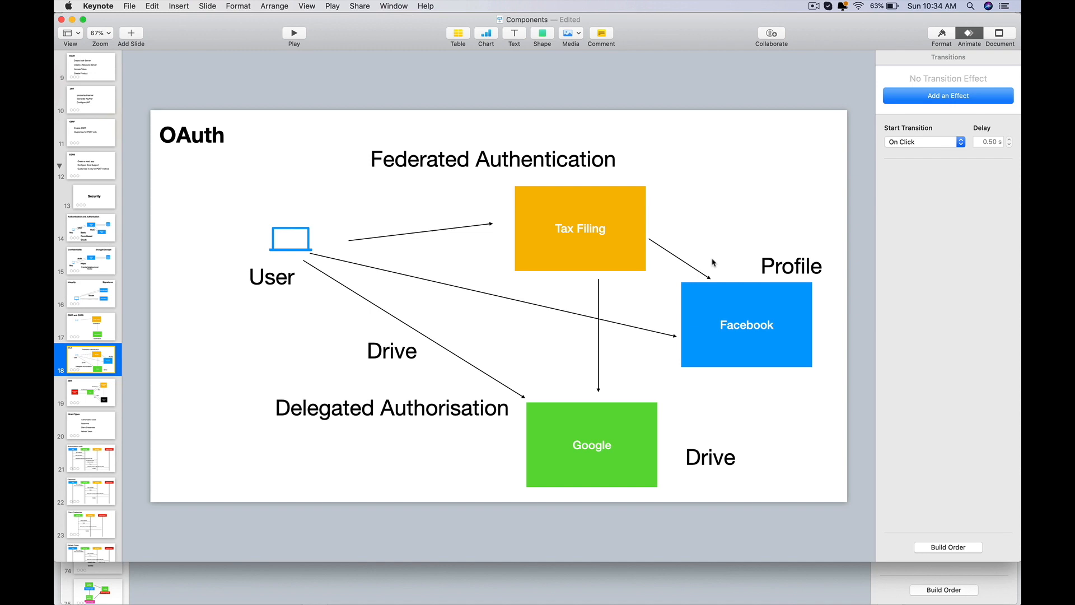
- Select the OAuth title on slide 18, then go to the JWT slide 19
left_click(192, 134)
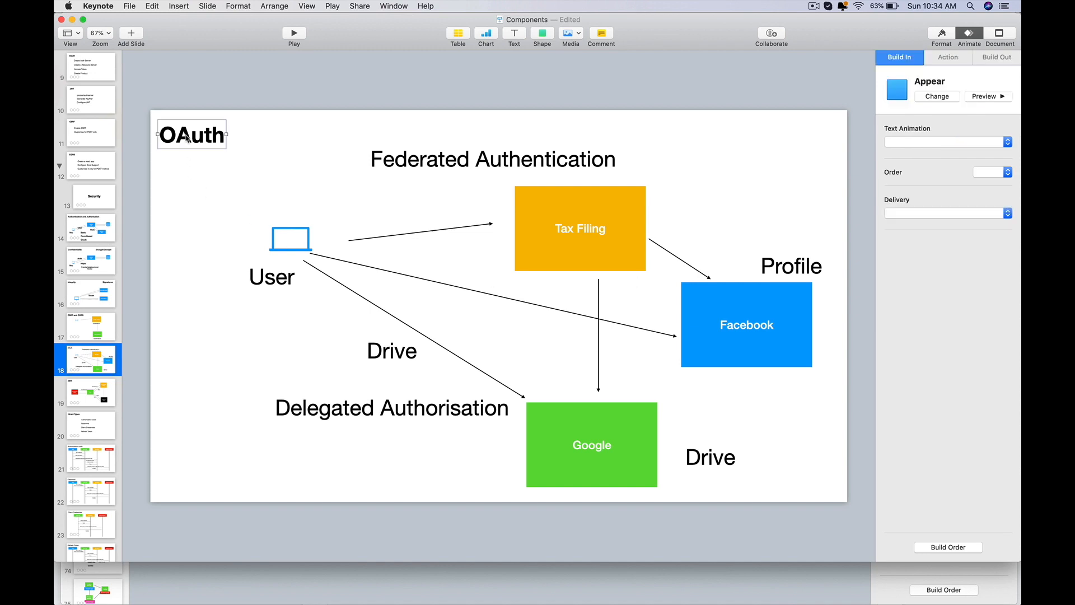
left_click(88, 392)
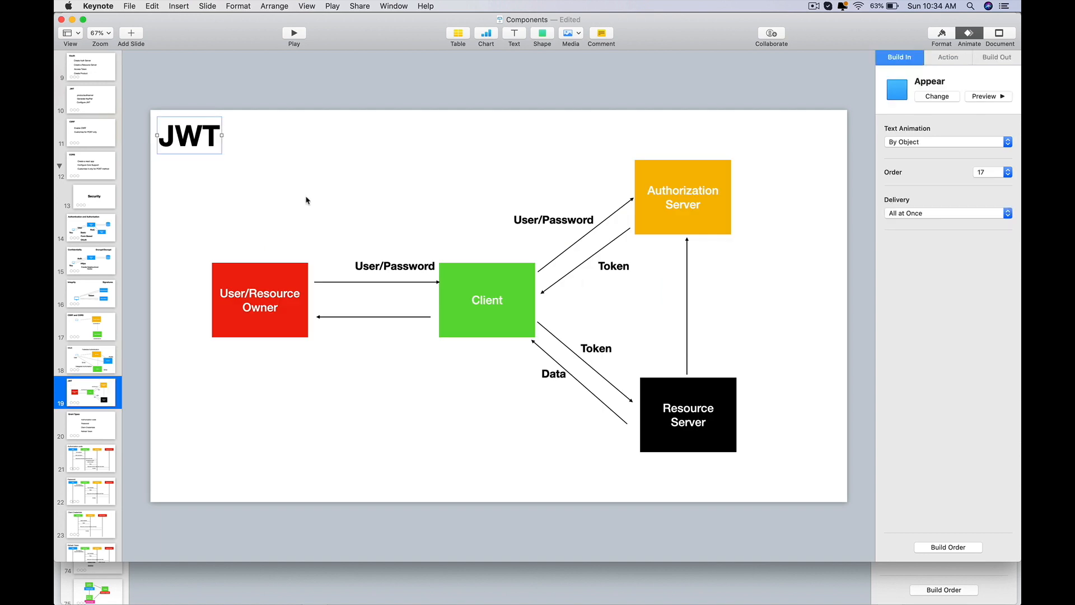